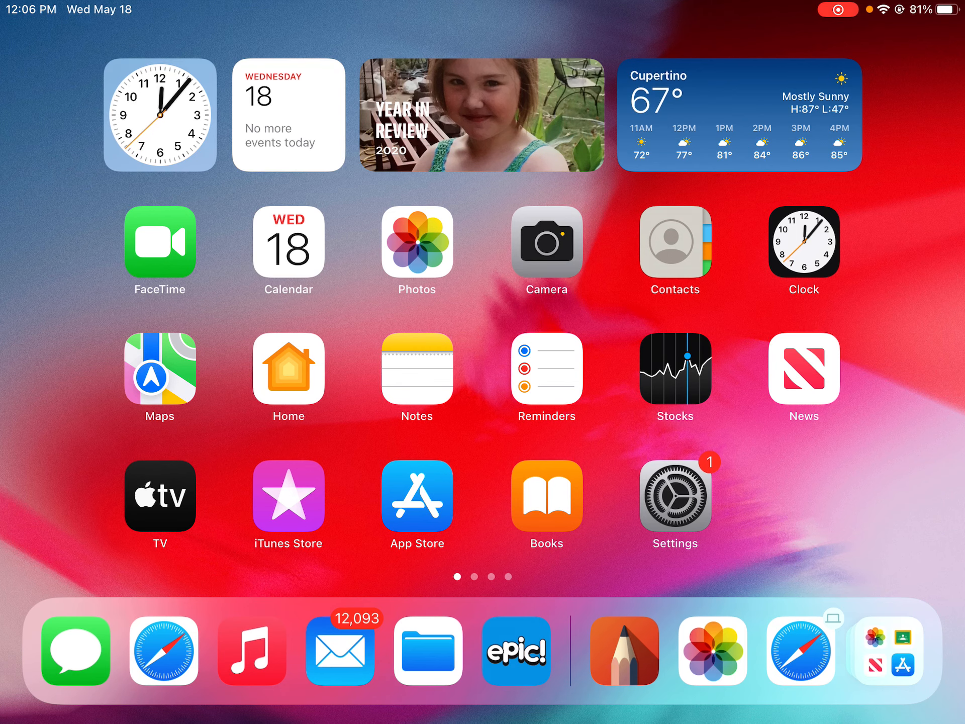
# Launch SketchBook and open the running horse sketch from the gallery.
pyautogui.click(625, 651)
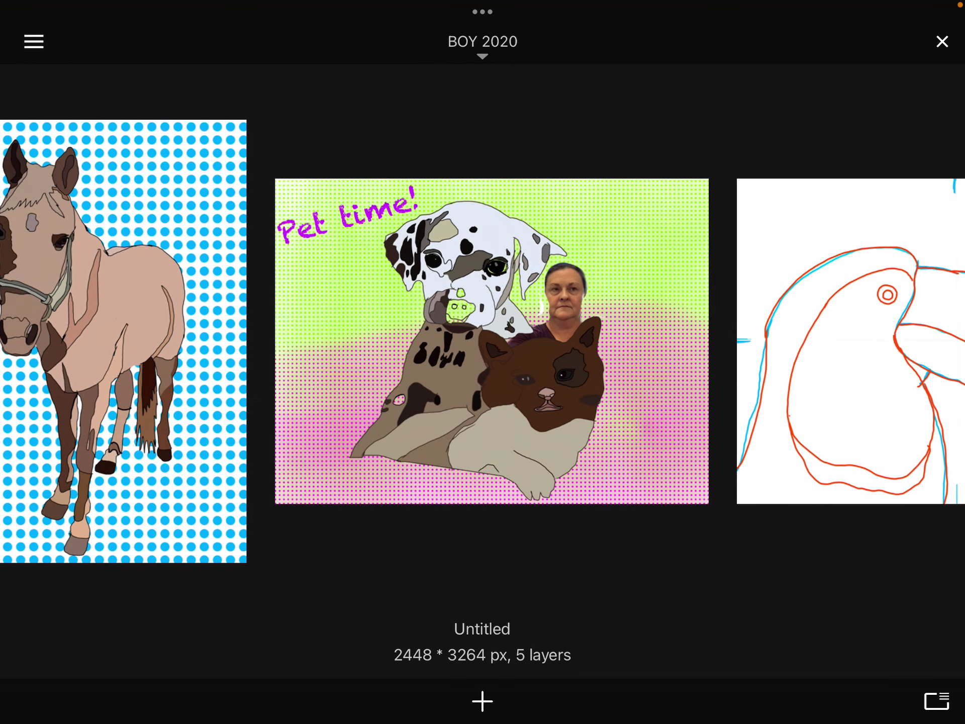
pyautogui.hscroll(-3)
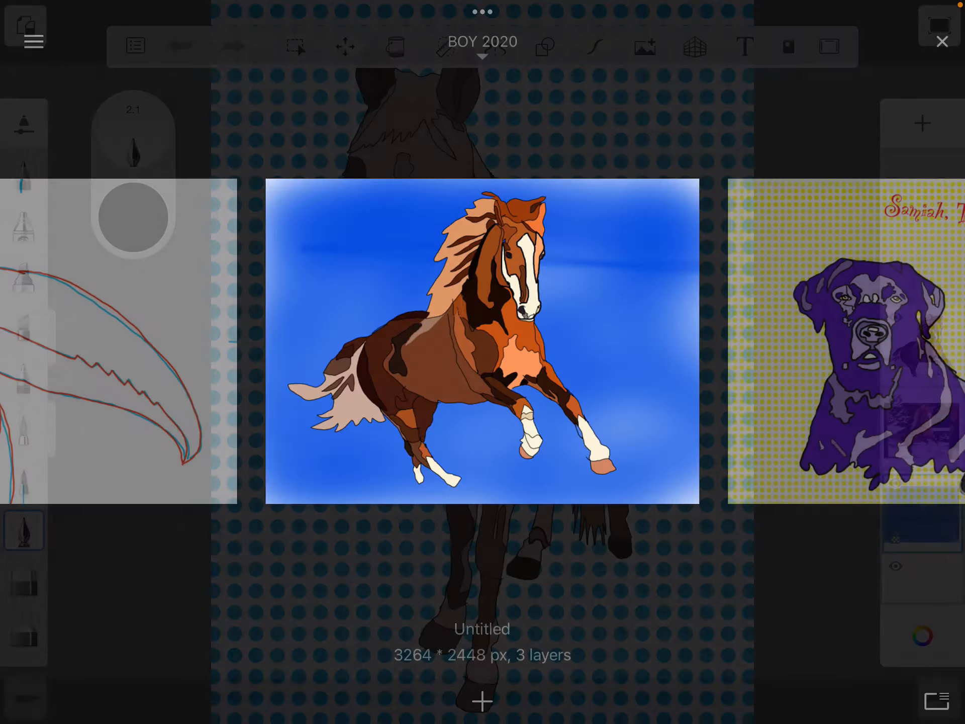
pyautogui.click(482, 346)
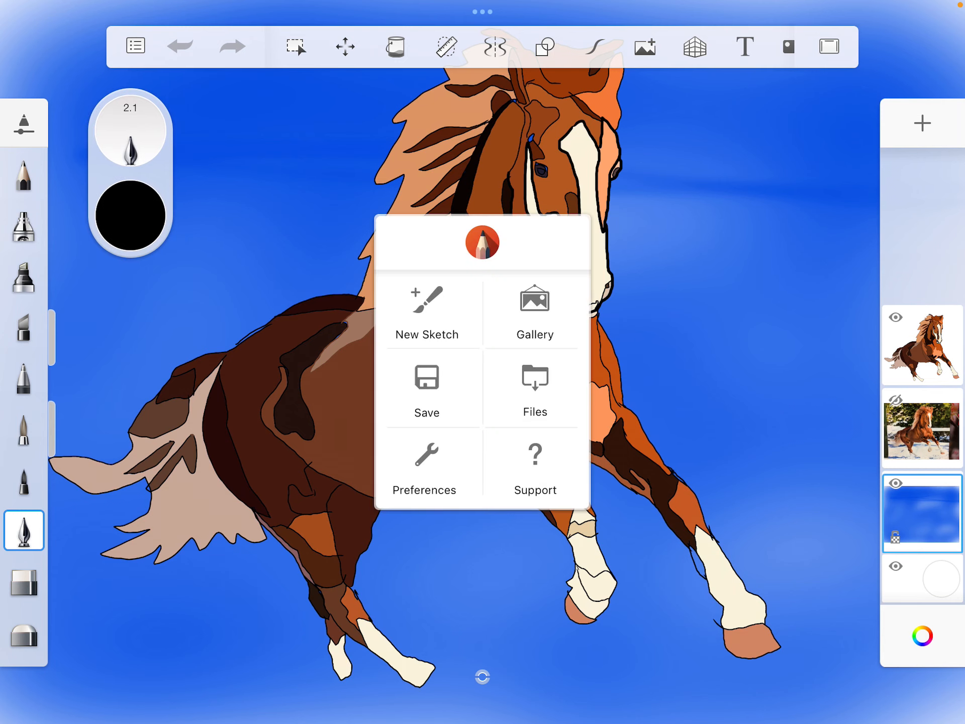
# Share the horse drawing as a Flattened Image (PNG) and send it to Google Drive.
pyautogui.click(426, 377)
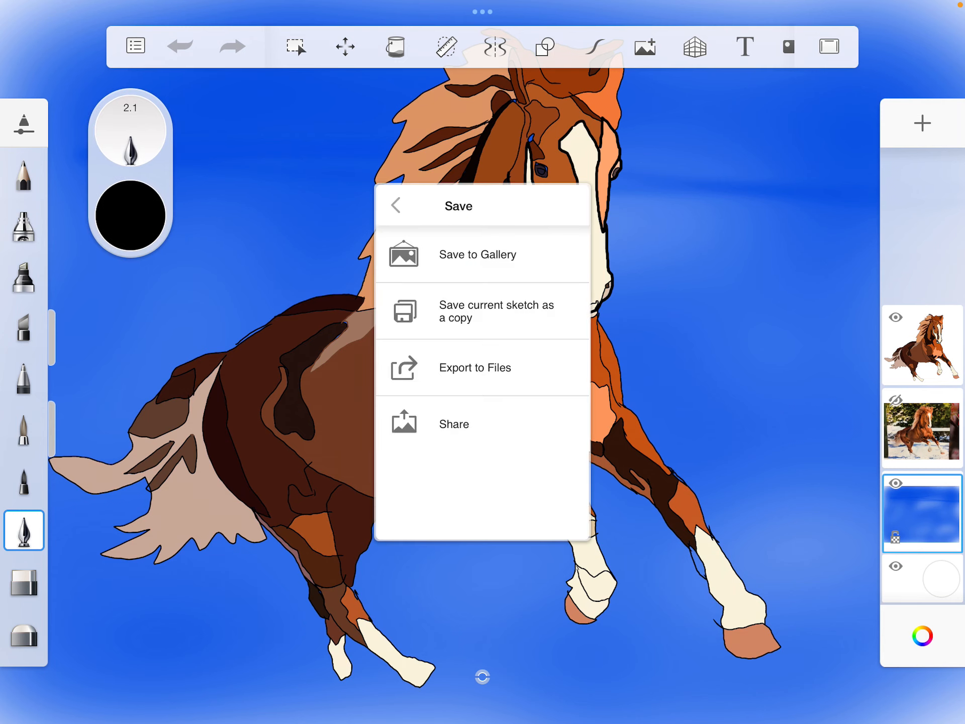
pyautogui.click(453, 423)
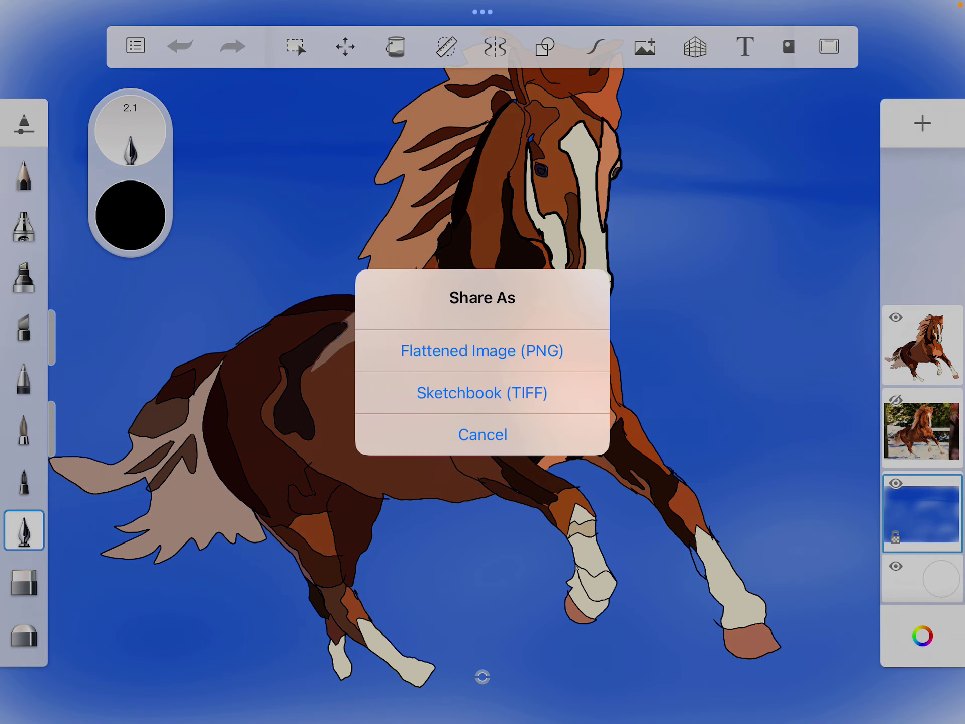
pyautogui.click(482, 351)
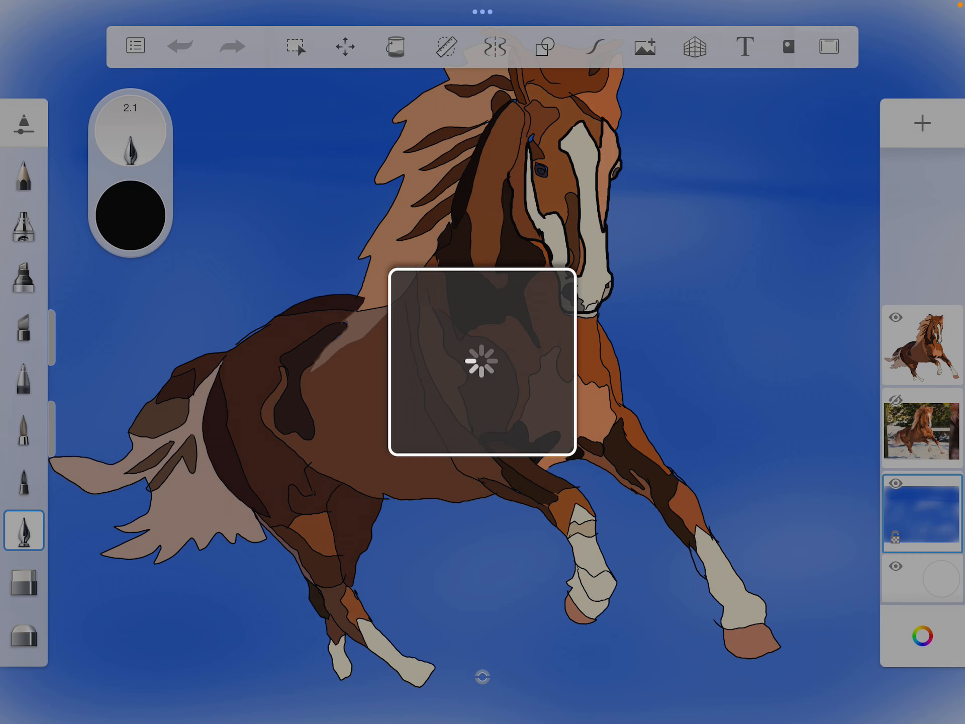
pyautogui.click(135, 45)
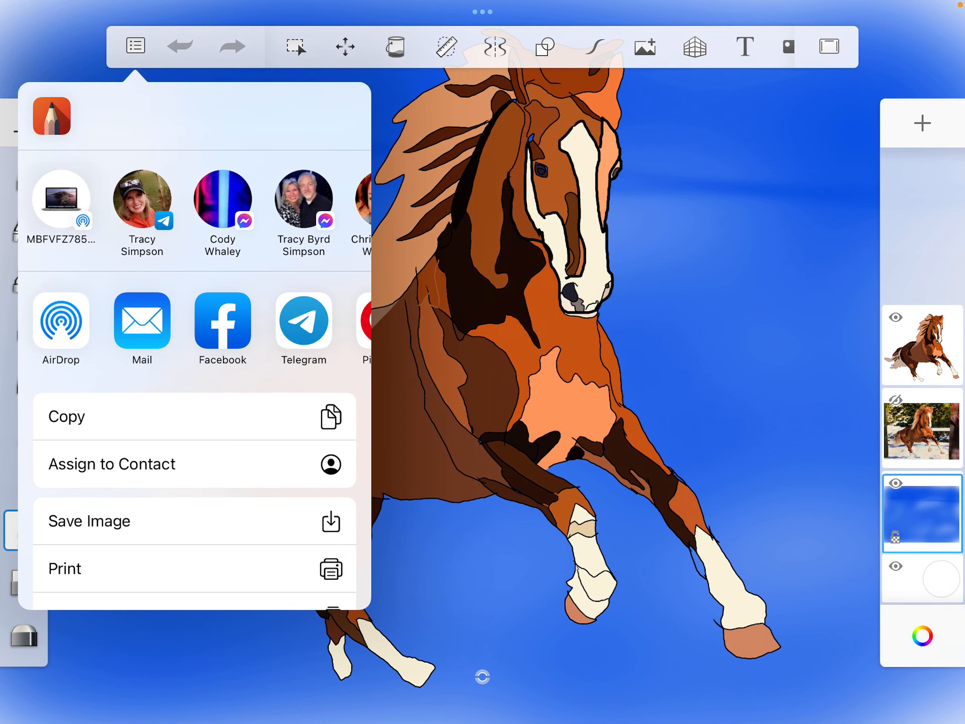
pyautogui.hscroll(-3)
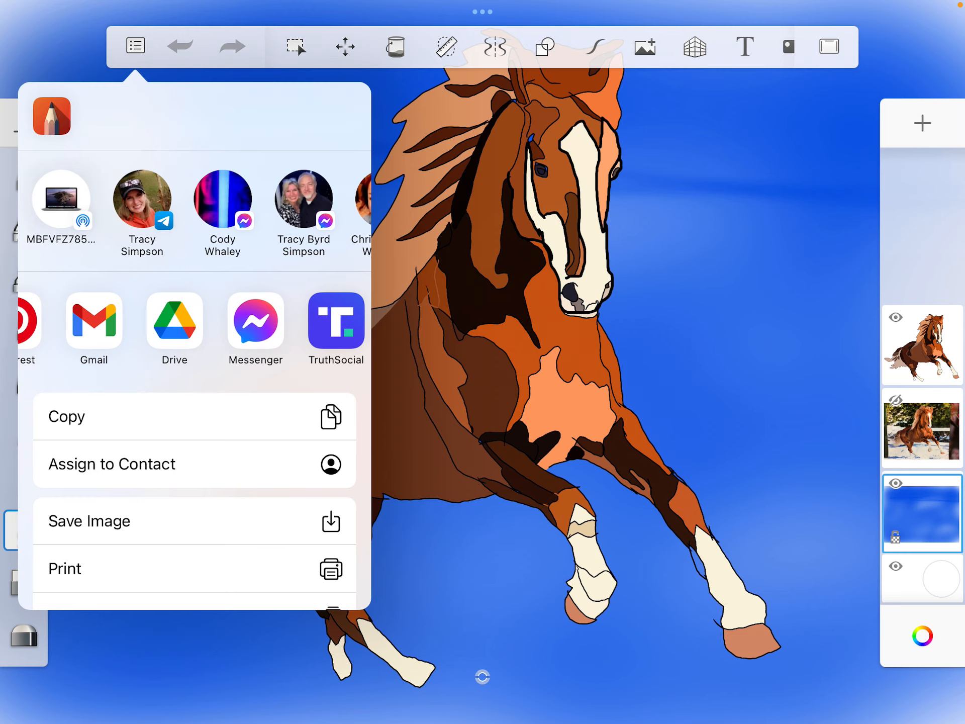
pyautogui.click(175, 322)
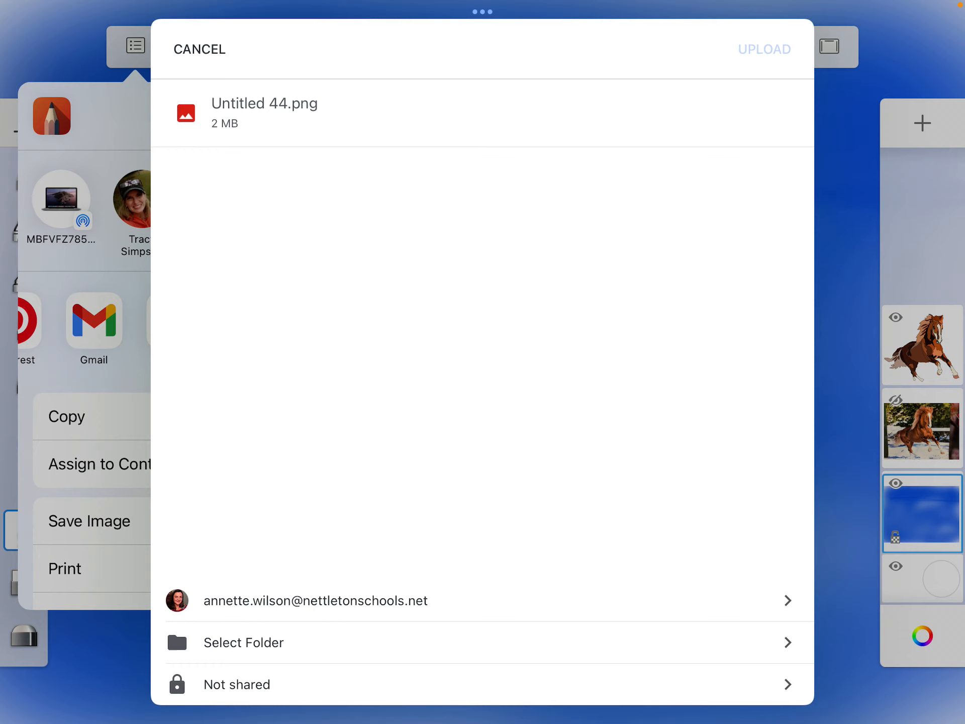
# Choose My Drive as the upload destination and start creating a new folder there.
pyautogui.click(244, 643)
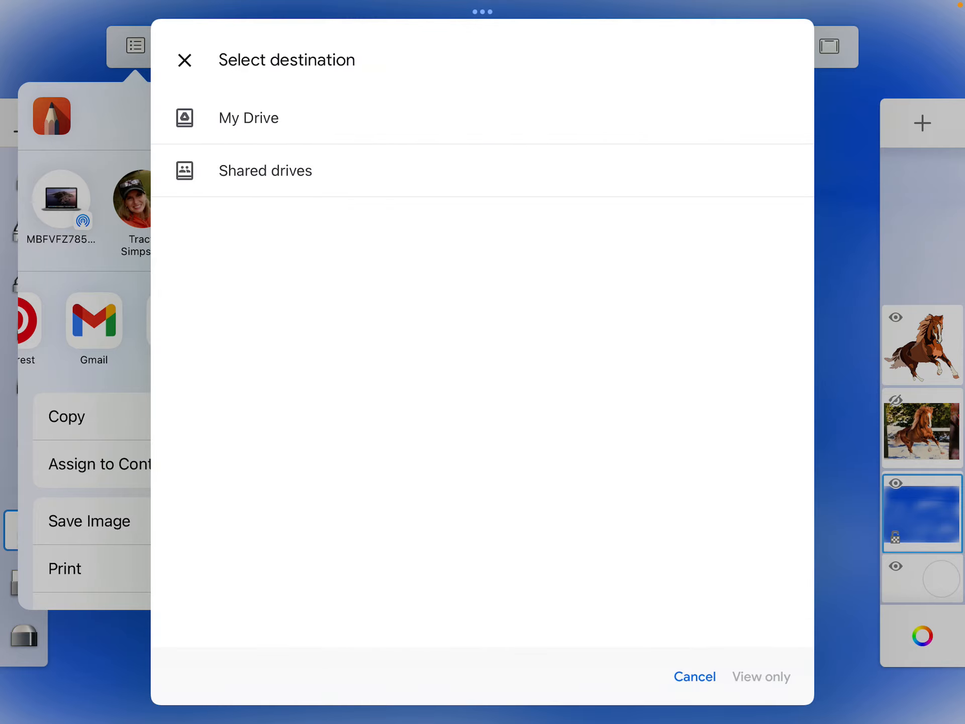
pyautogui.click(248, 118)
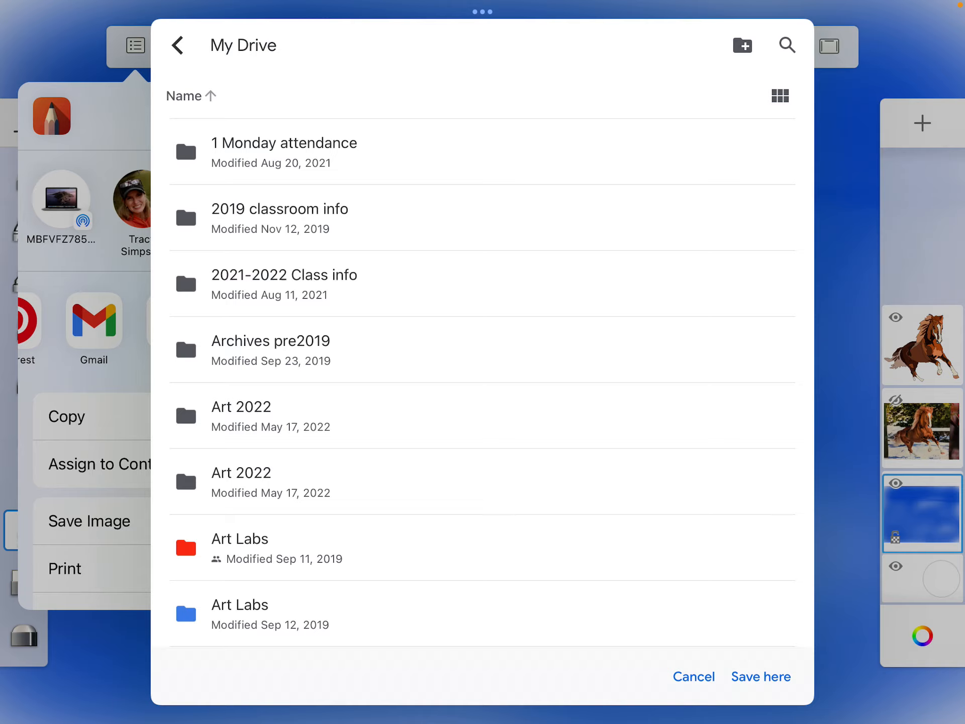
pyautogui.click(742, 45)
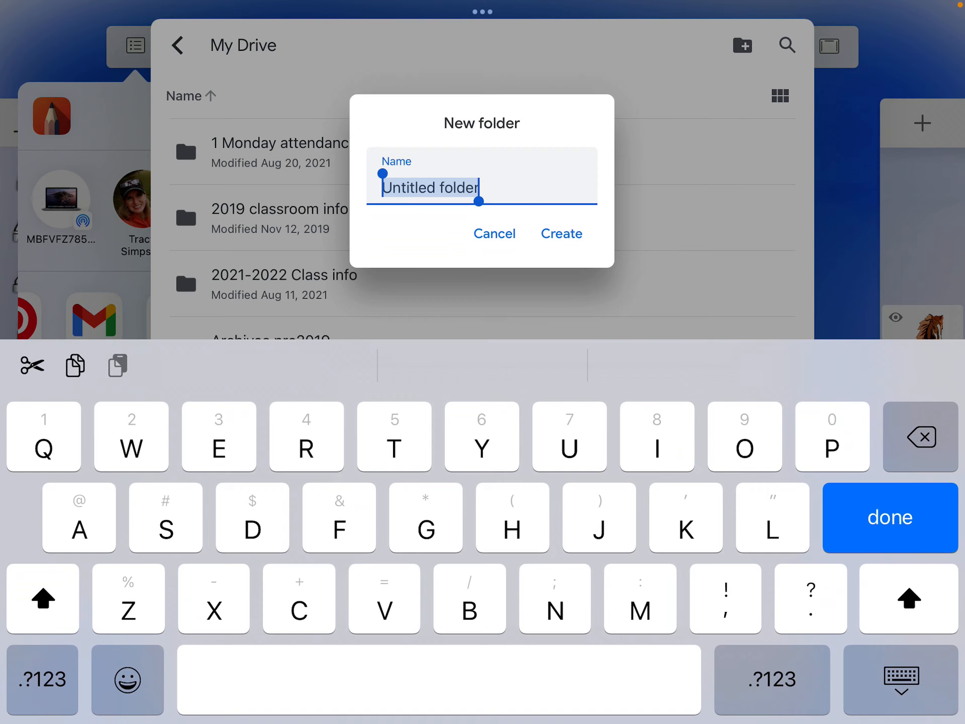
# Create the Art 2022 folder and upload the horse PNG into it.
pyautogui.write('Art')
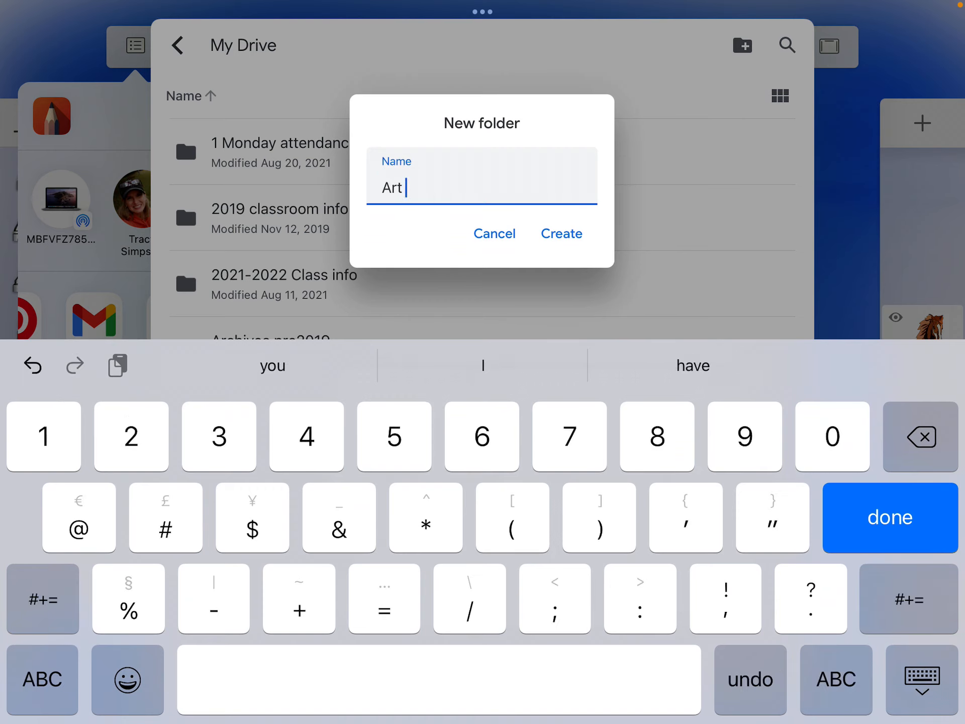
pyautogui.write('20')
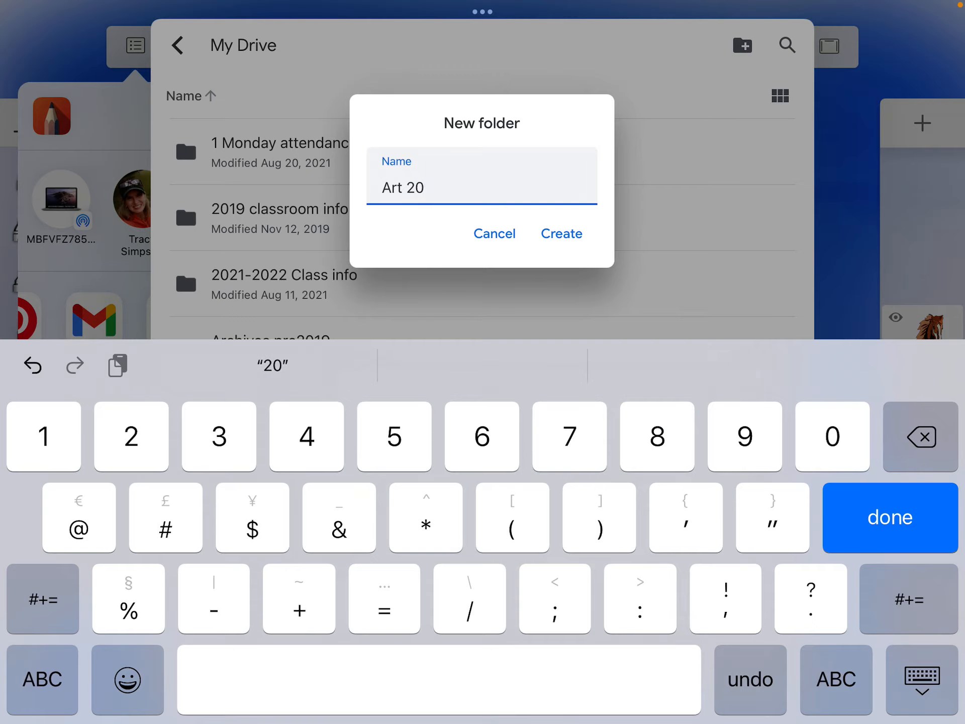
pyautogui.click(561, 233)
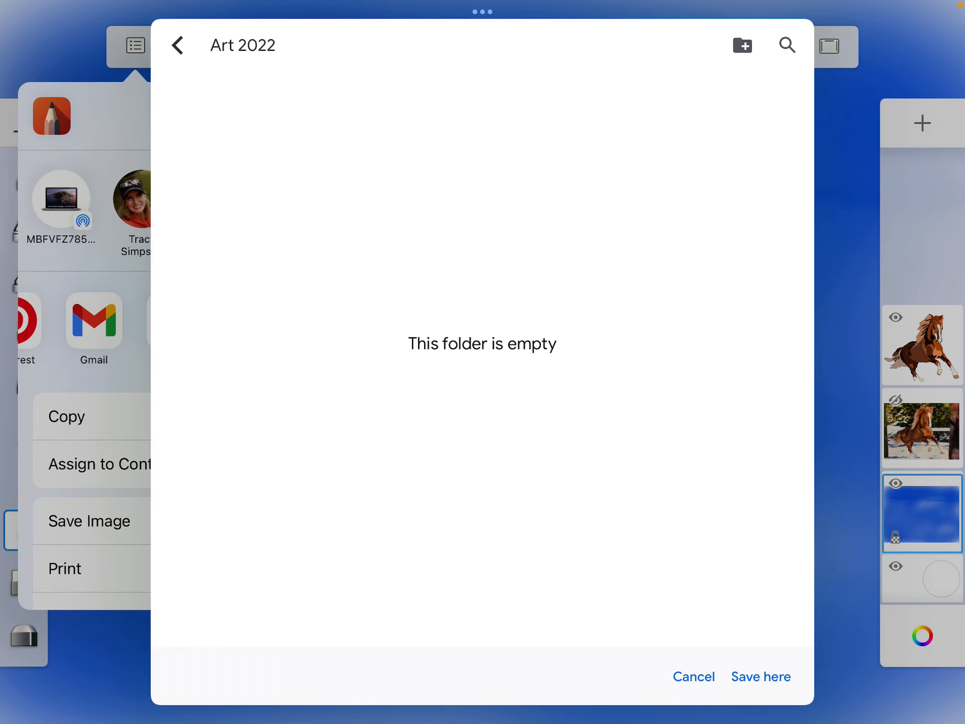
pyautogui.click(760, 677)
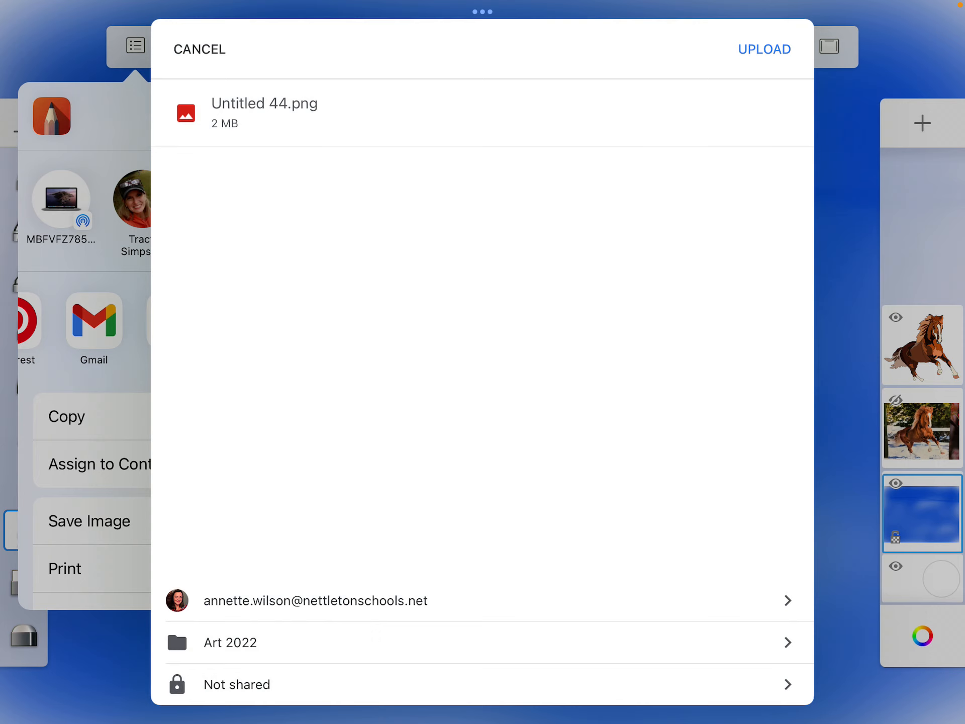
pyautogui.click(764, 48)
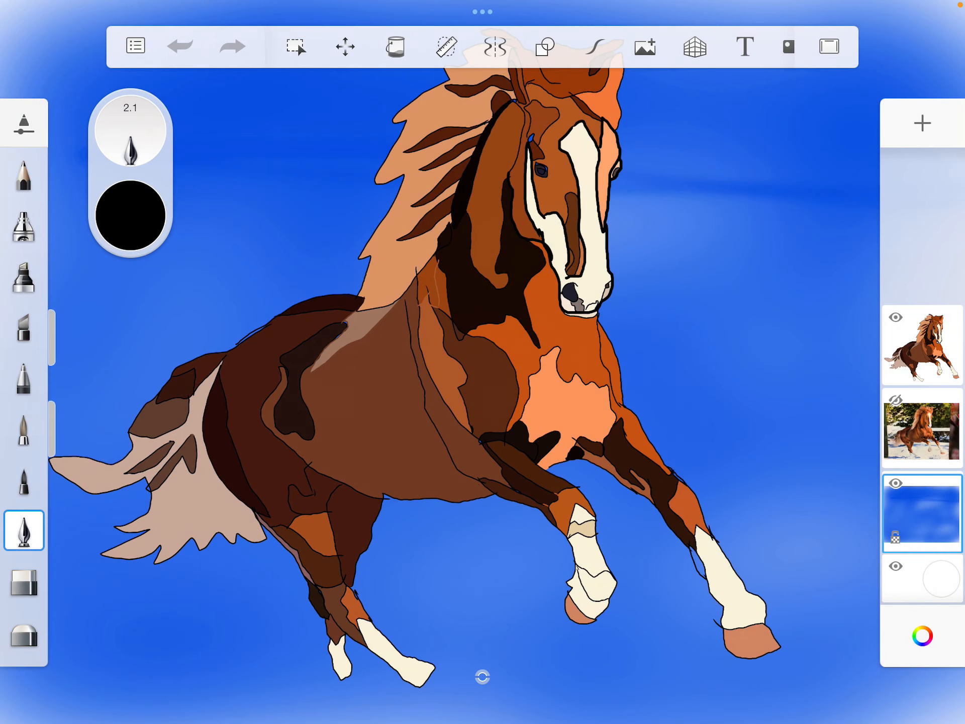
# Return to the gallery and open the purple dog drawing with the cheering girl.
pyautogui.click(134, 45)
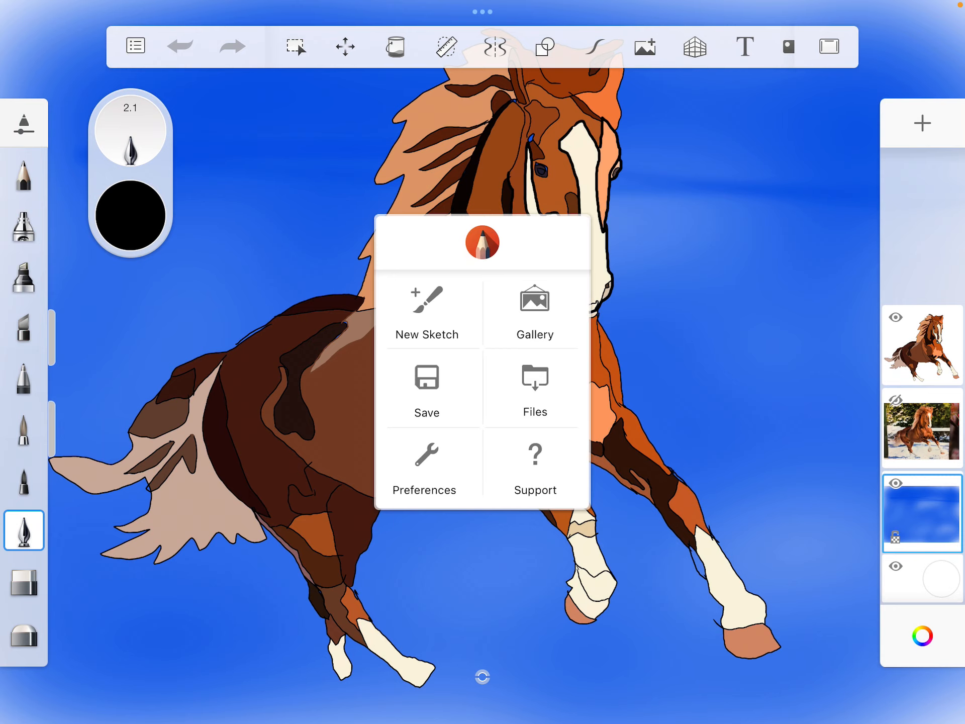
pyautogui.click(535, 300)
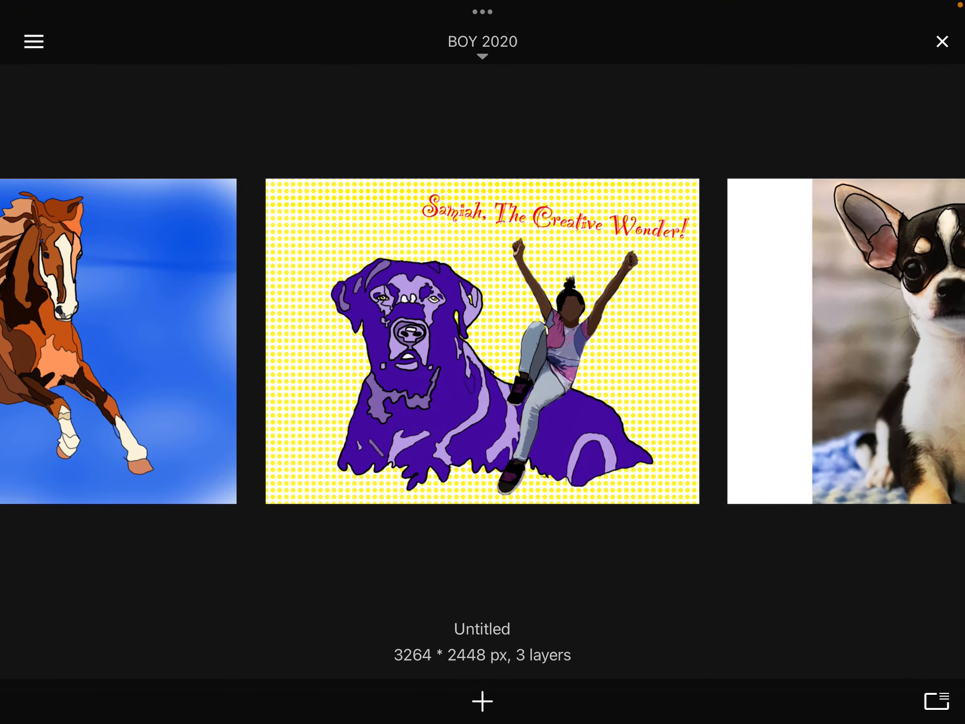
pyautogui.click(481, 341)
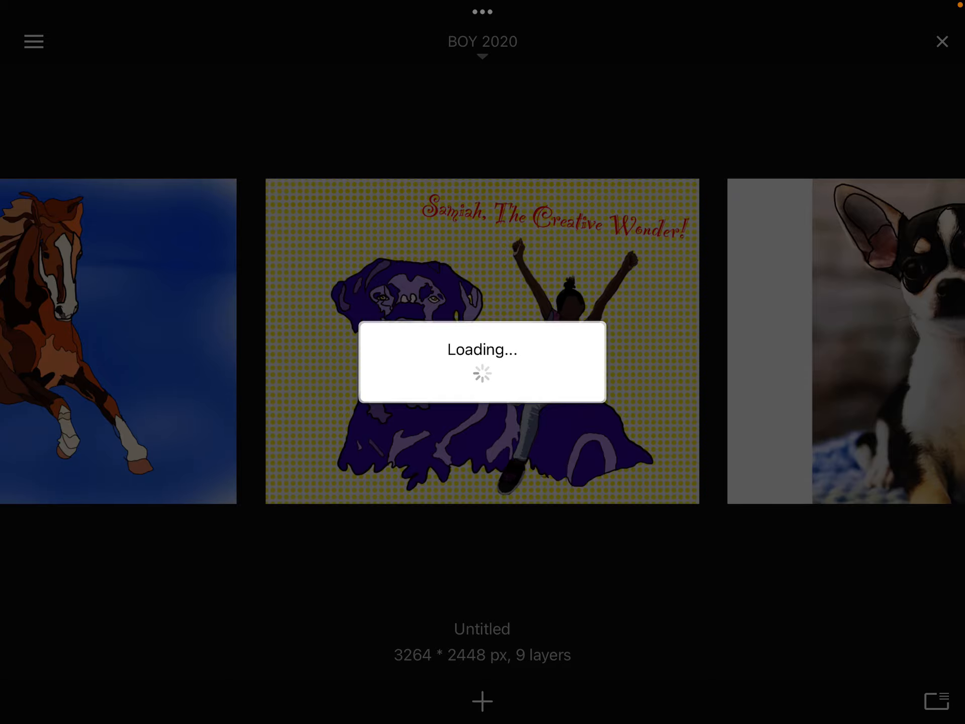
pyautogui.click(483, 362)
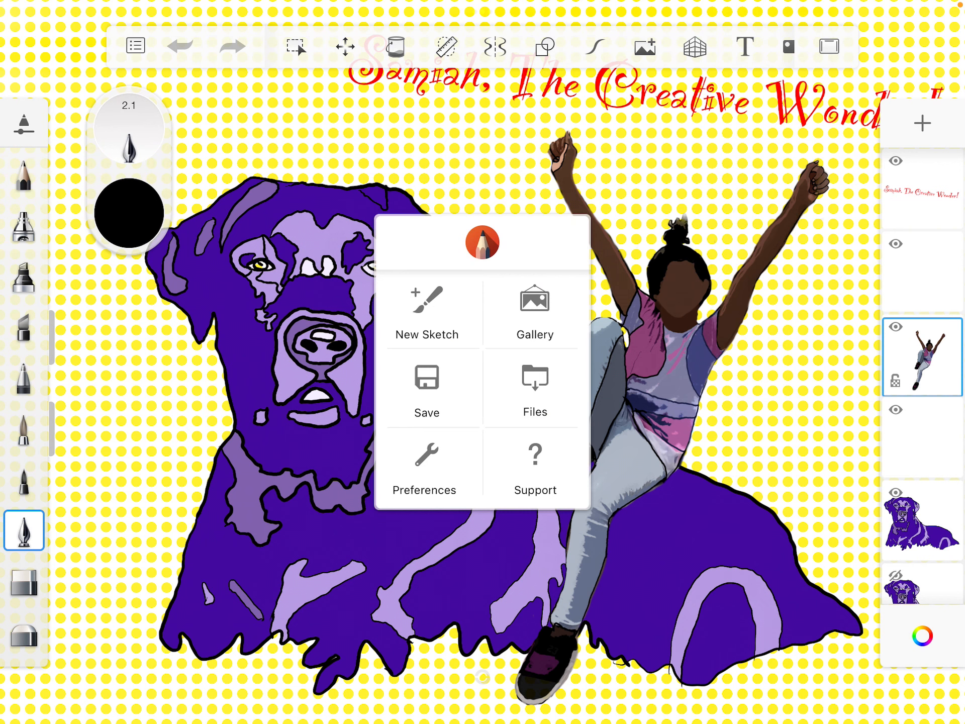
# Share the dog drawing as a Flattened Image (PNG) for upload to Drive.
pyautogui.click(426, 388)
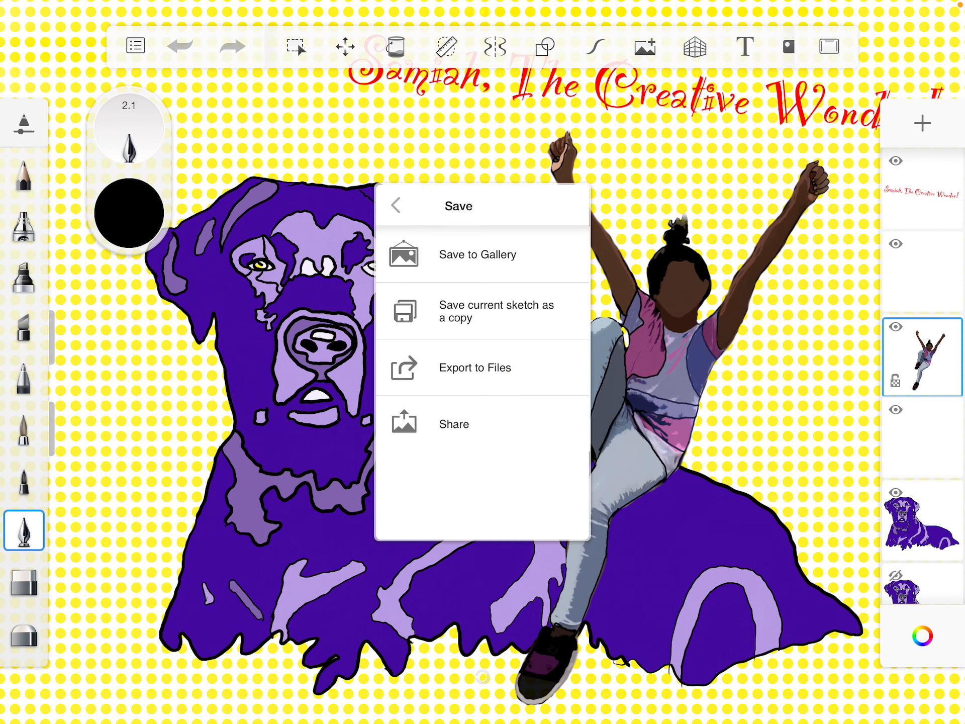
pyautogui.click(453, 424)
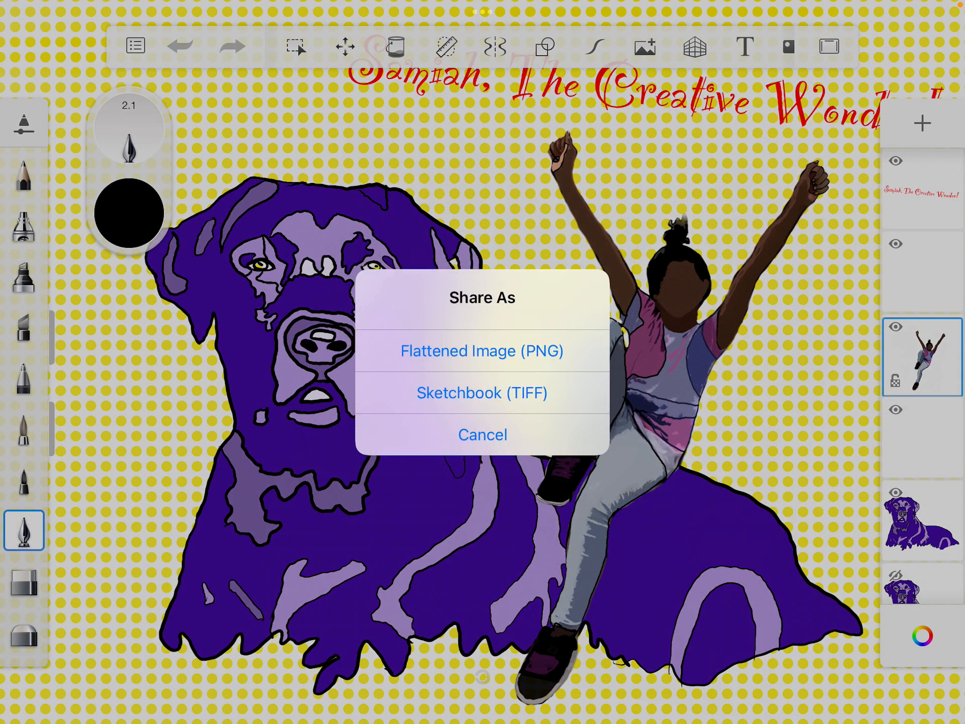
pyautogui.click(483, 435)
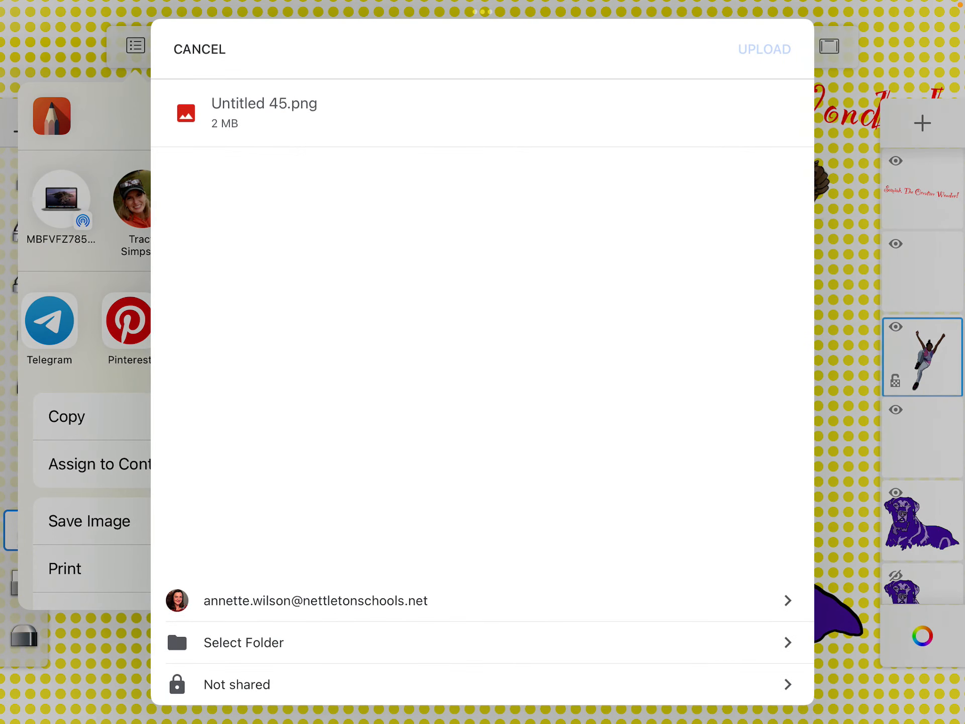
# Upload Untitled 45.png into the My Drive > Art 2022 folder.
pyautogui.click(243, 643)
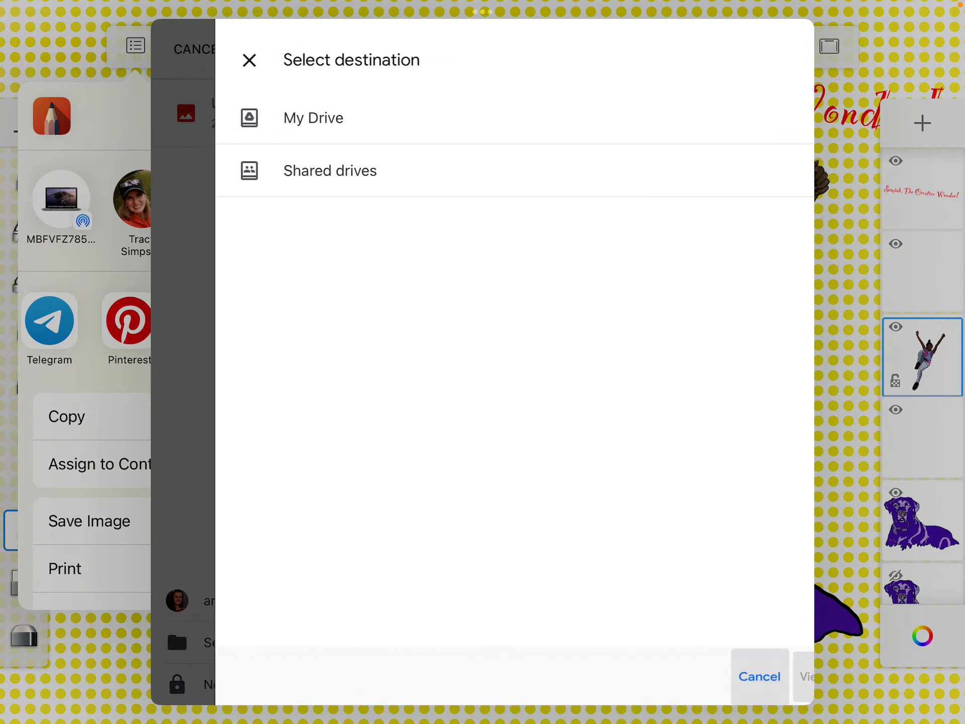
pyautogui.click(314, 117)
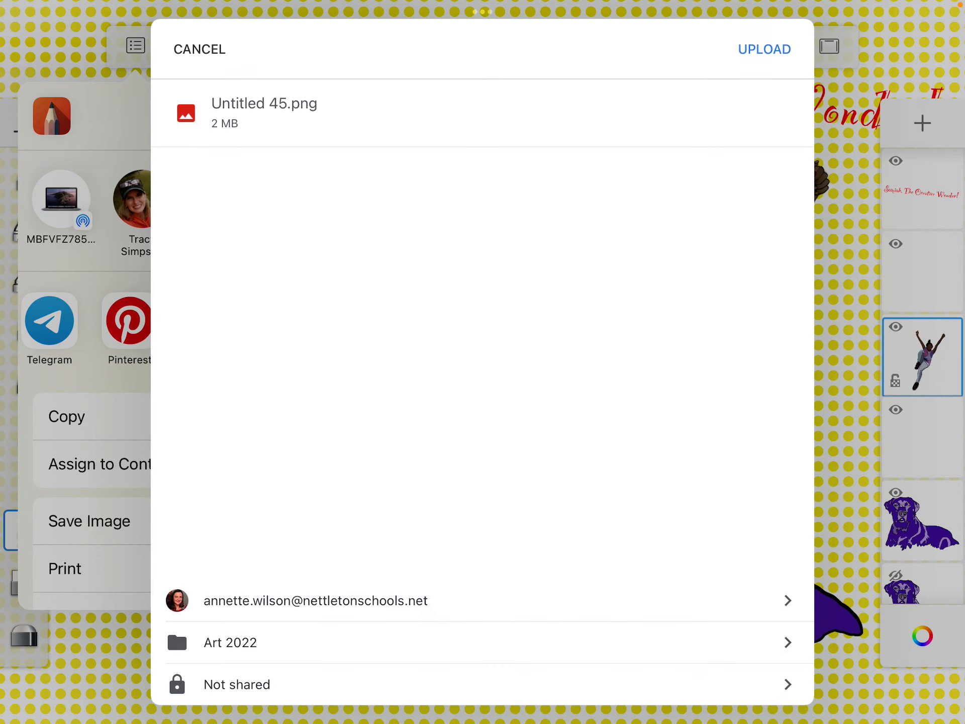
pyautogui.click(764, 49)
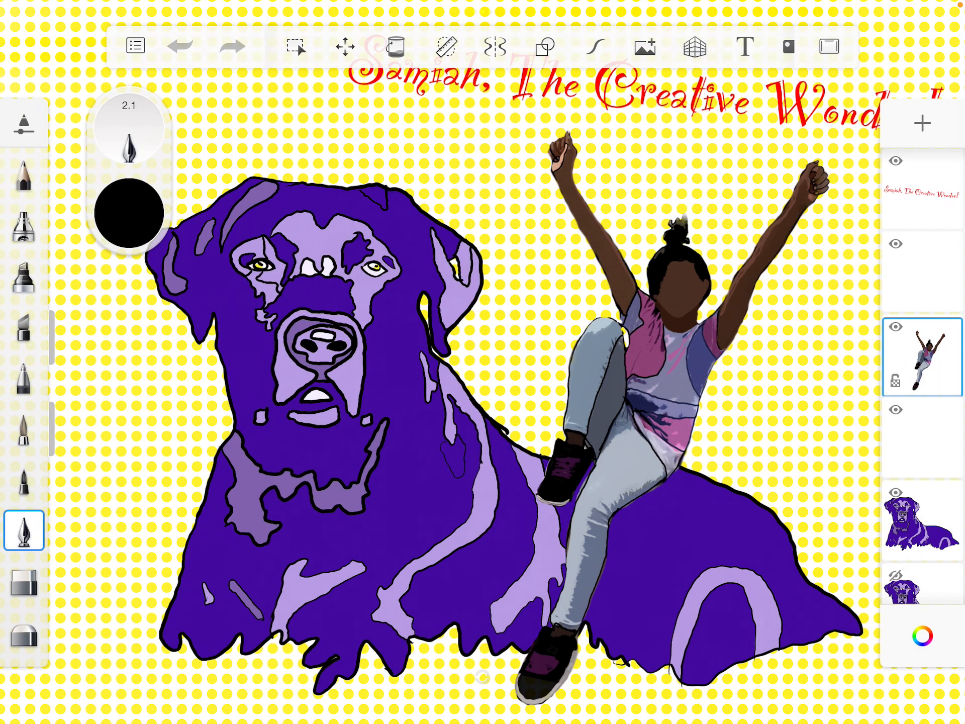
# Return to the gallery, swipe through the saved sketches and exit to the home screen.
pyautogui.click(134, 45)
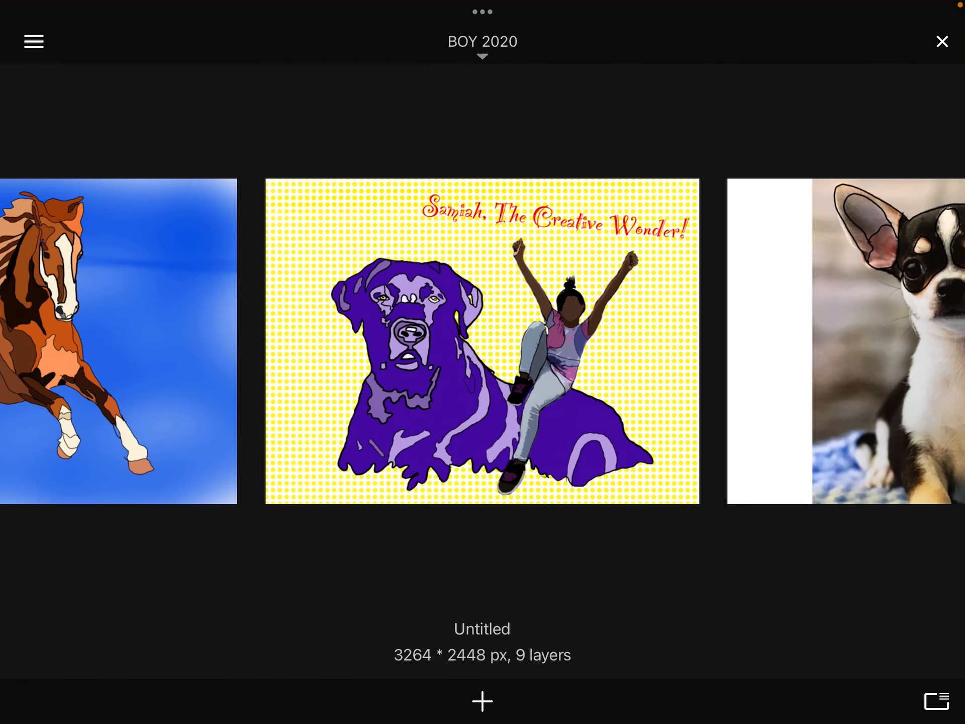
pyautogui.hscroll(-3)
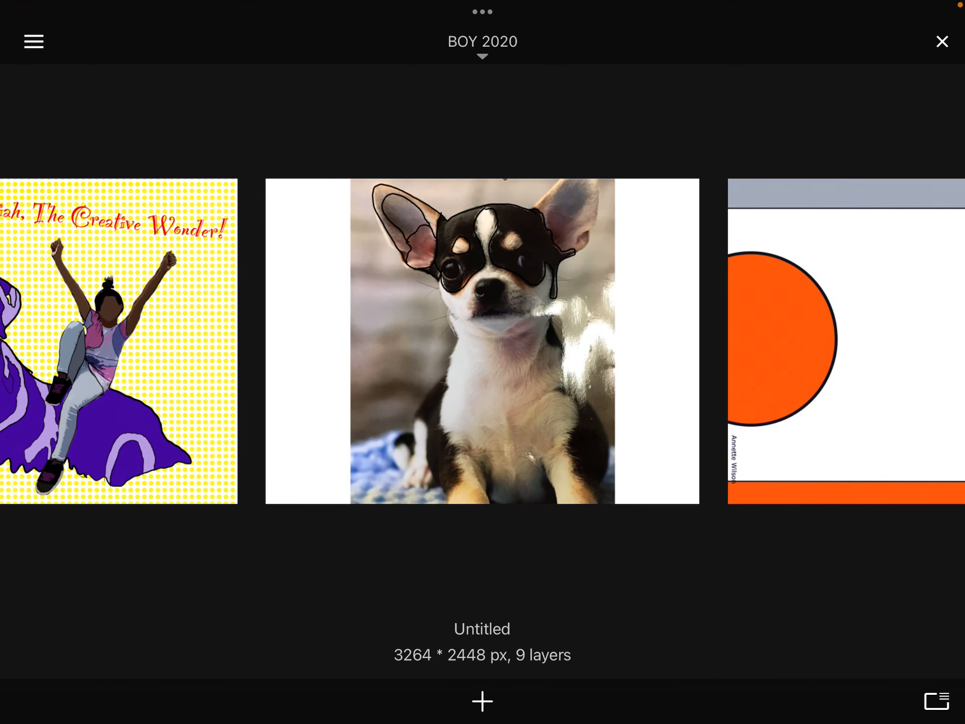
pyautogui.hscroll(-3)
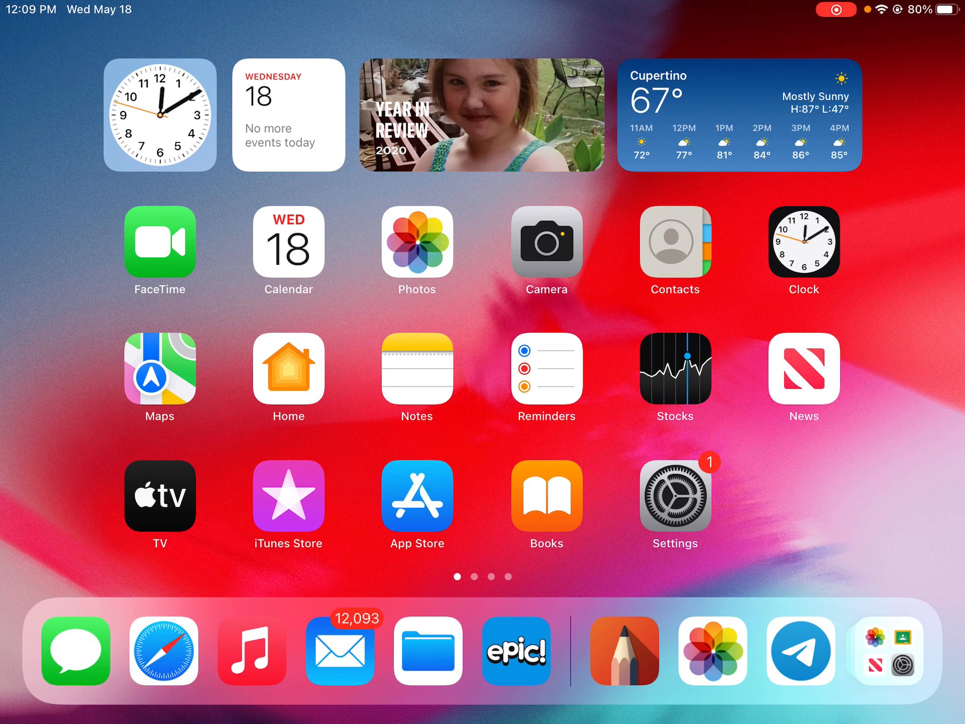
pyautogui.hscroll(-3)
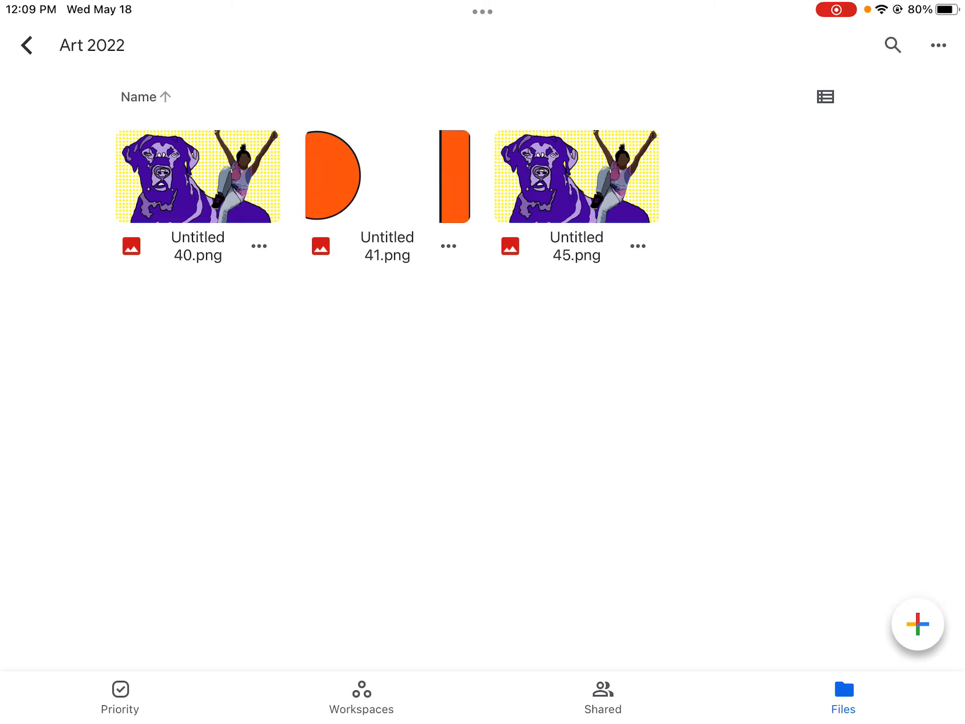
pyautogui.click(29, 44)
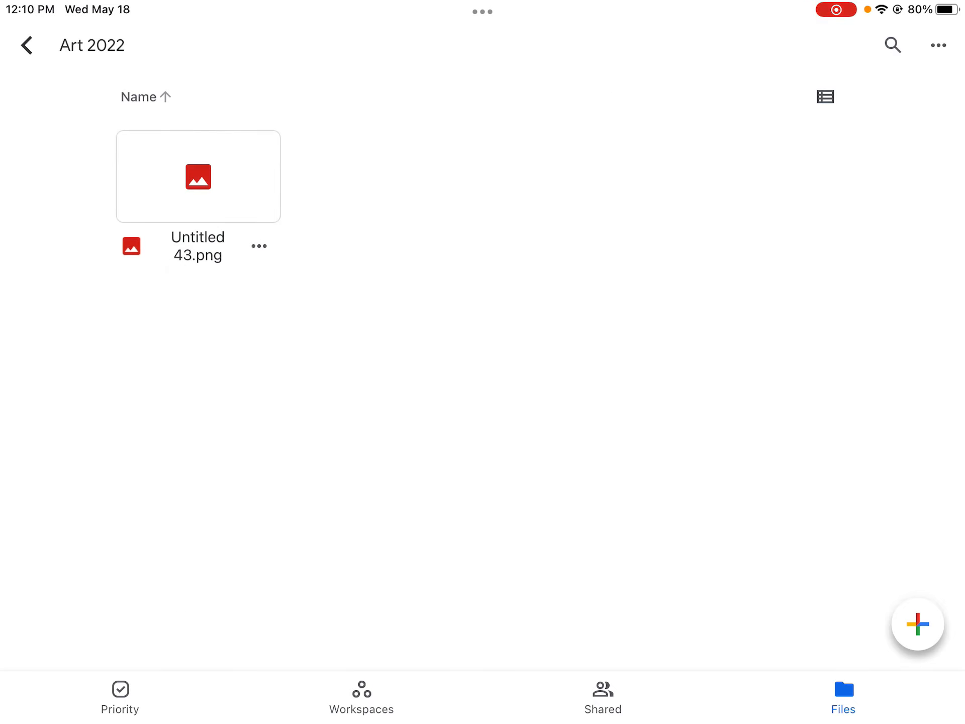
pyautogui.click(26, 44)
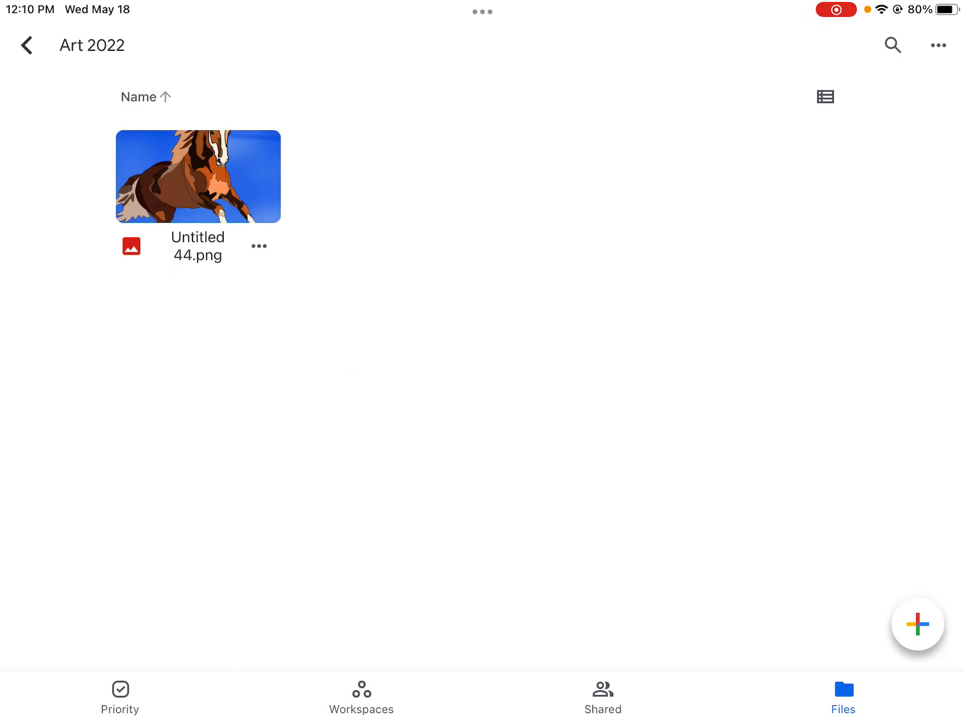
pyautogui.click(28, 44)
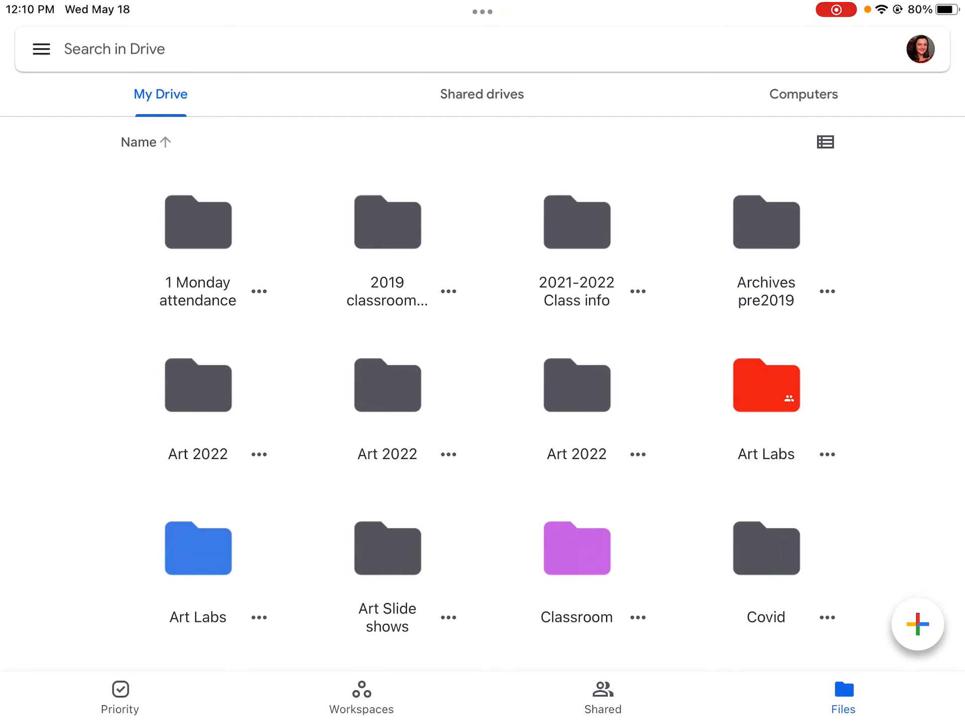
pyautogui.press('home')
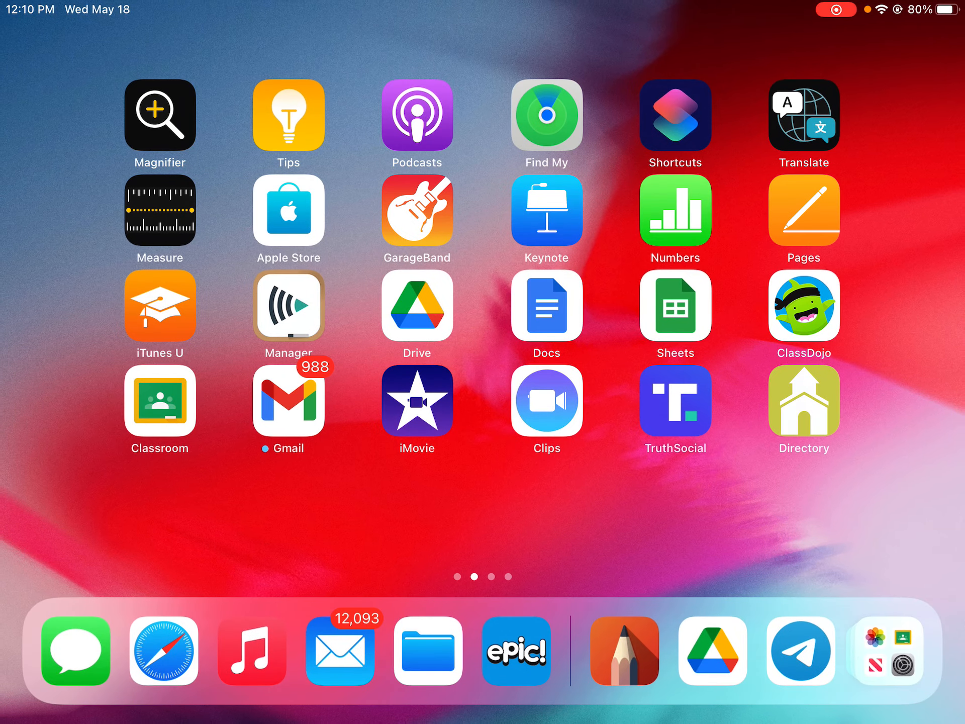